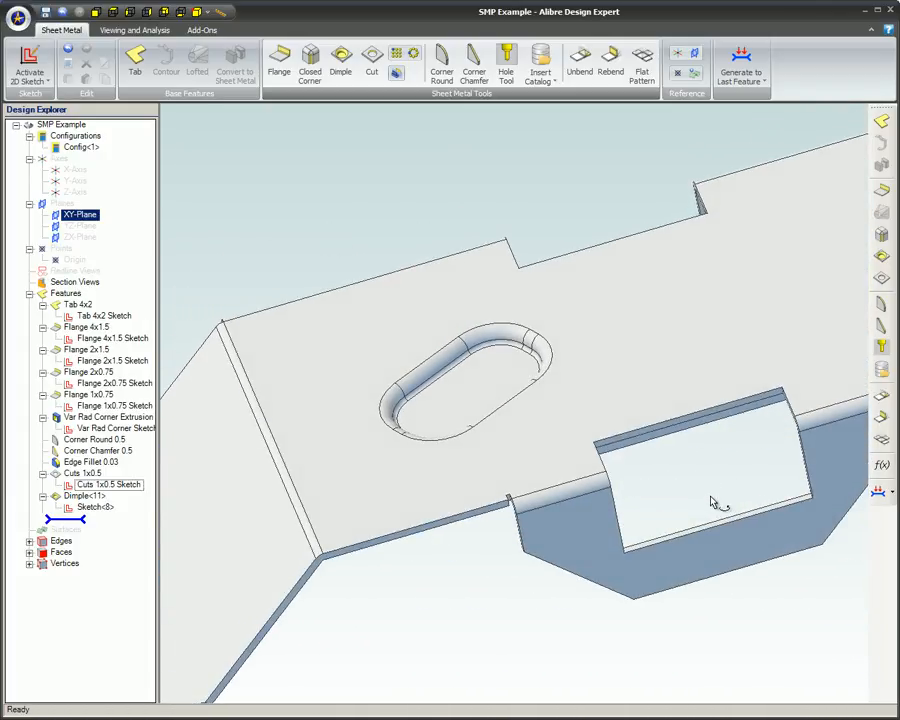
Show the Dimple Diagram drawing labelling punch, punch radius, sheet metal part, die and die radius
{"action": "left_click", "coordinate": [340, 60]}
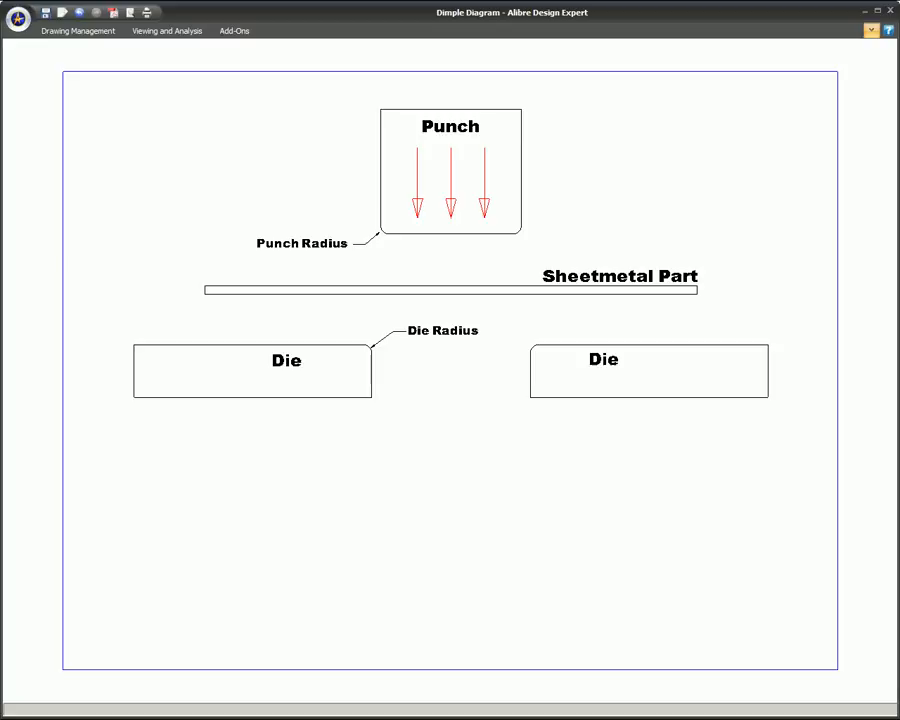
Close the Dimple Diagram window and return to the SMP Example sheet metal part
{"action": "left_click", "coordinate": [450, 170]}
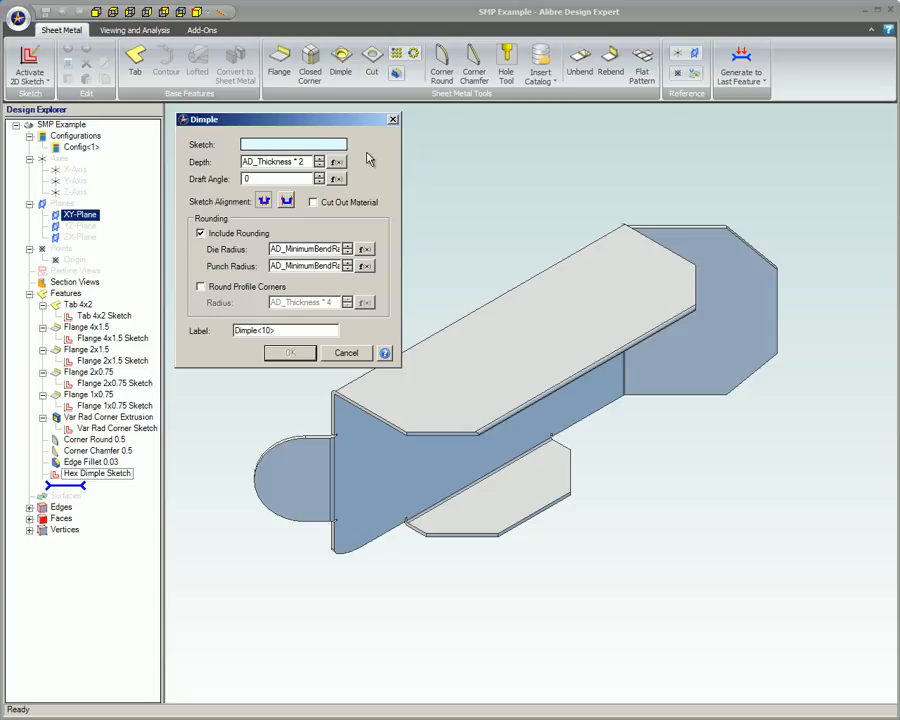
{"action": "mouse_move", "coordinate": [180, 478]}
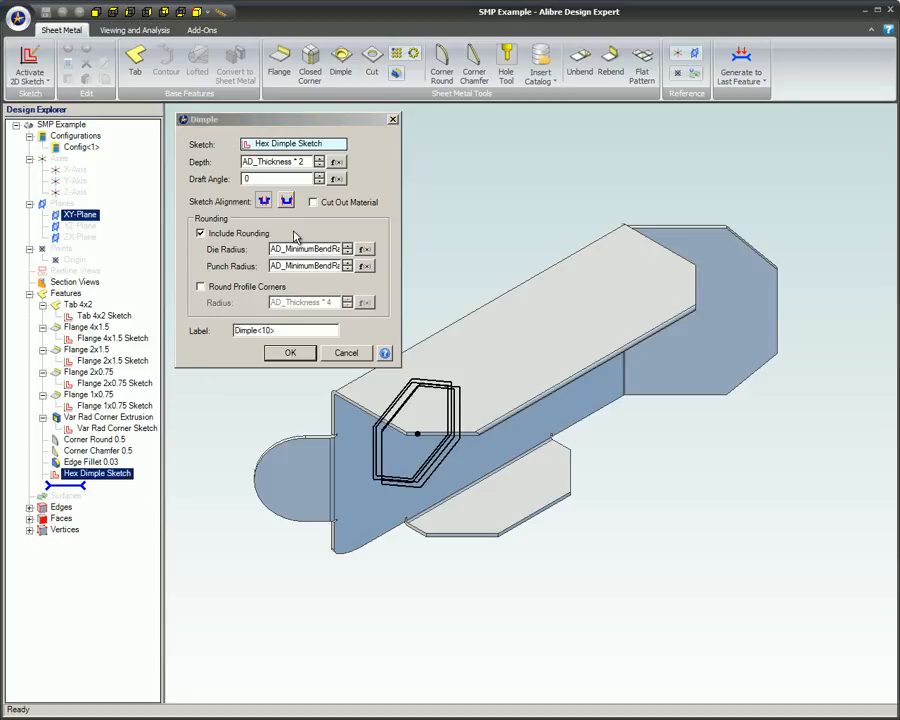
{"action": "mouse_move", "coordinate": [528, 318]}
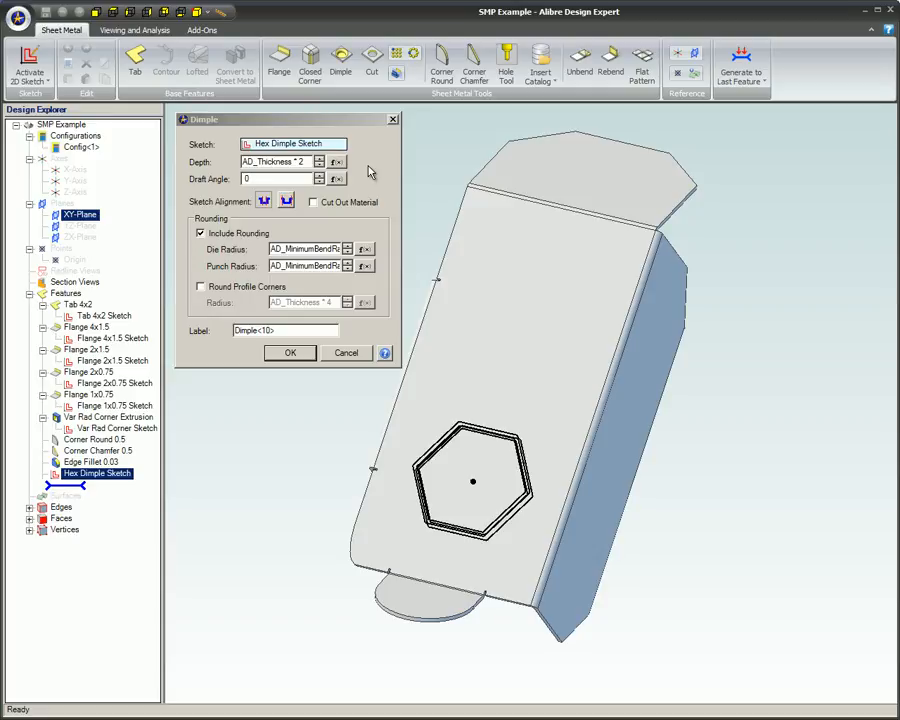
{"action": "mouse_move", "coordinate": [416, 468]}
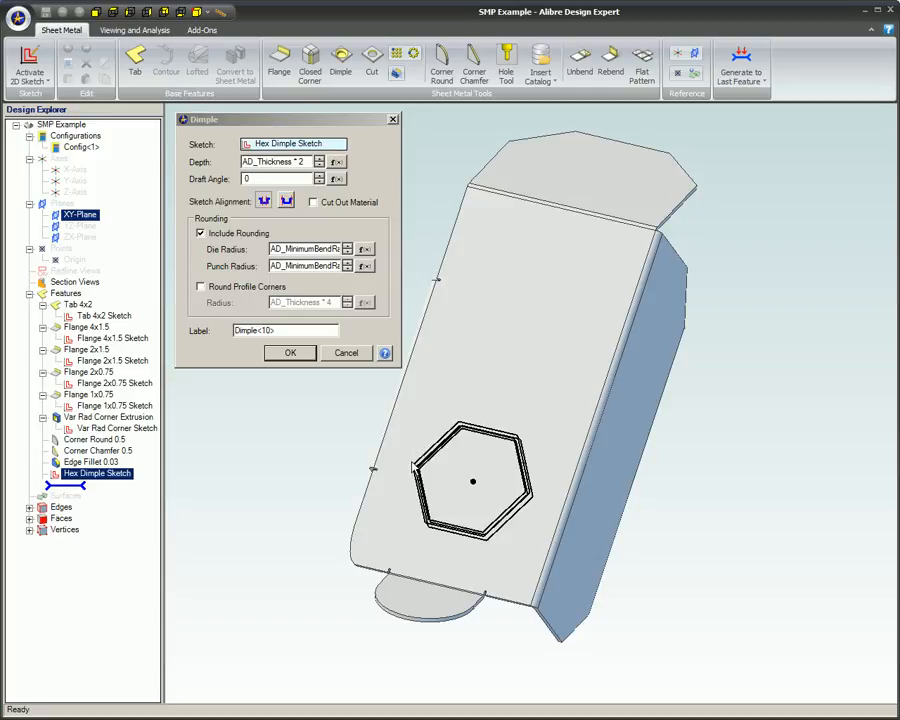
{"action": "mouse_move", "coordinate": [388, 464]}
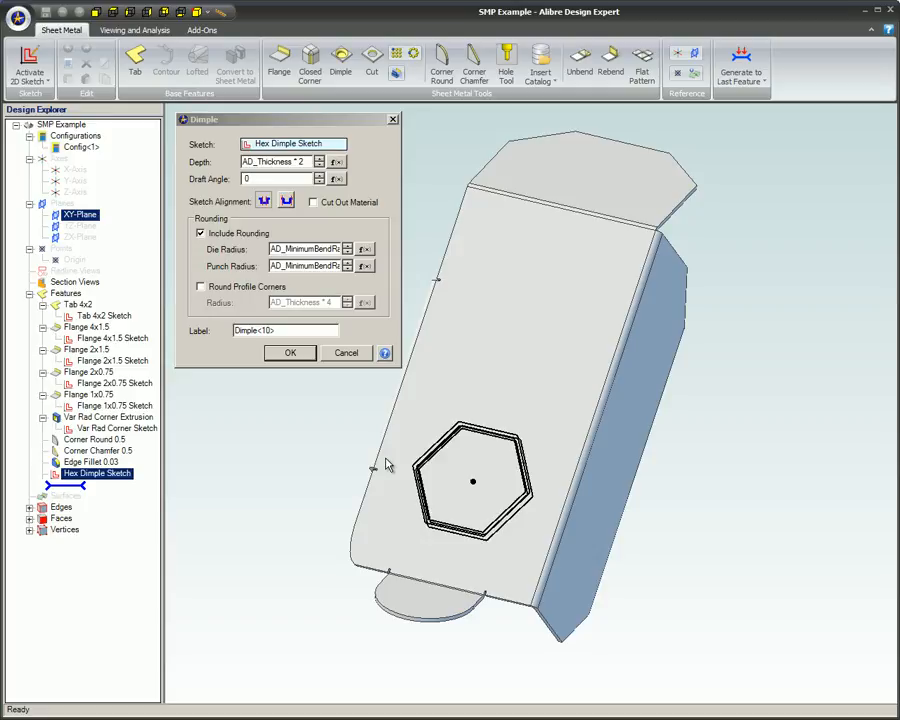
{"action": "mouse_move", "coordinate": [416, 508]}
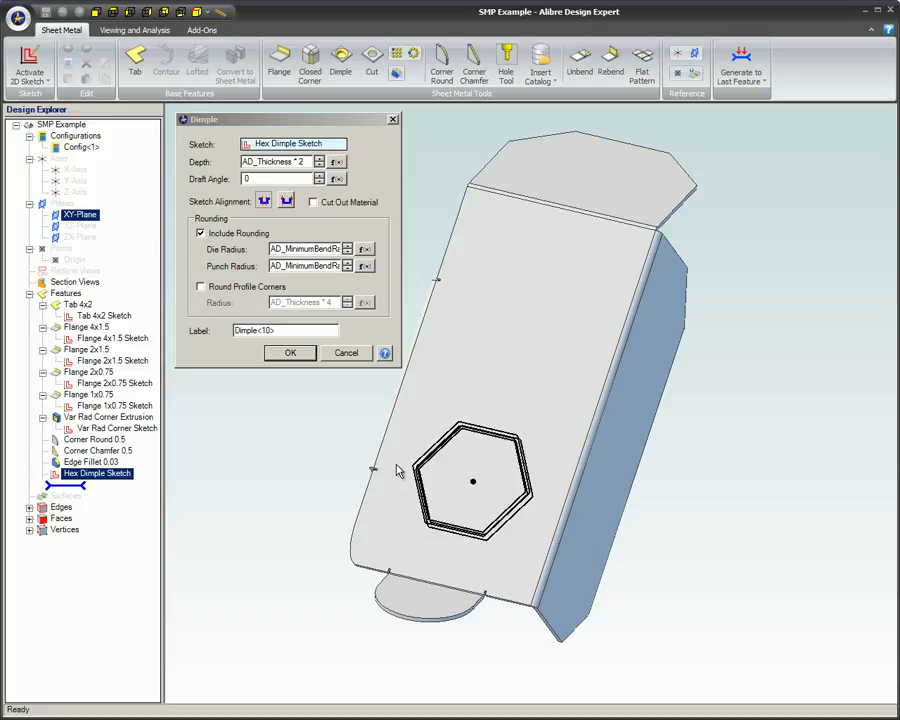
{"action": "mouse_move", "coordinate": [400, 492]}
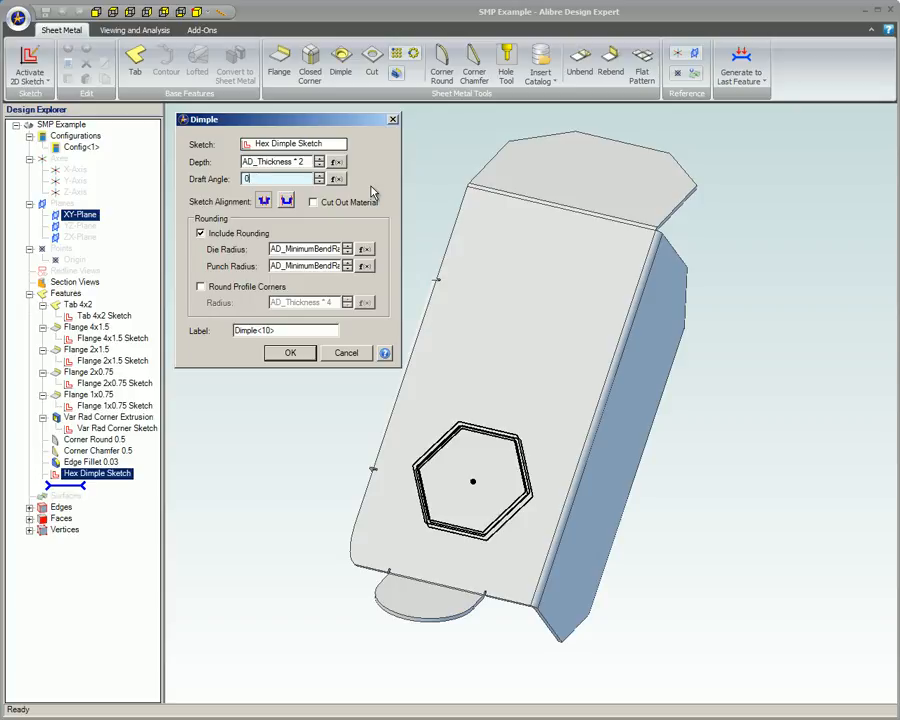
{"action": "type", "text": "-1.000"}
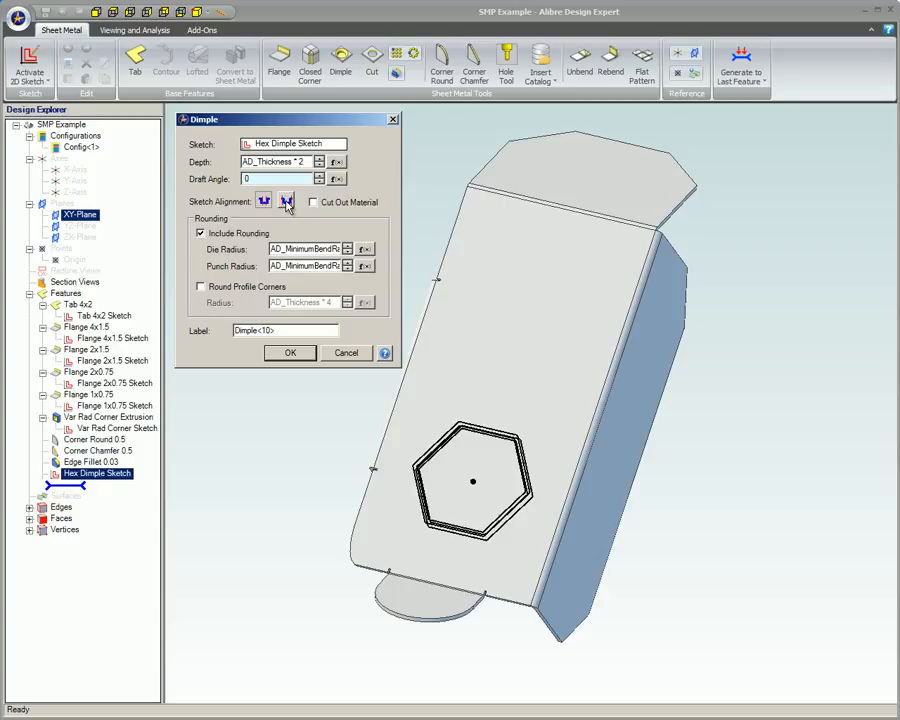
{"action": "left_click", "coordinate": [286, 200]}
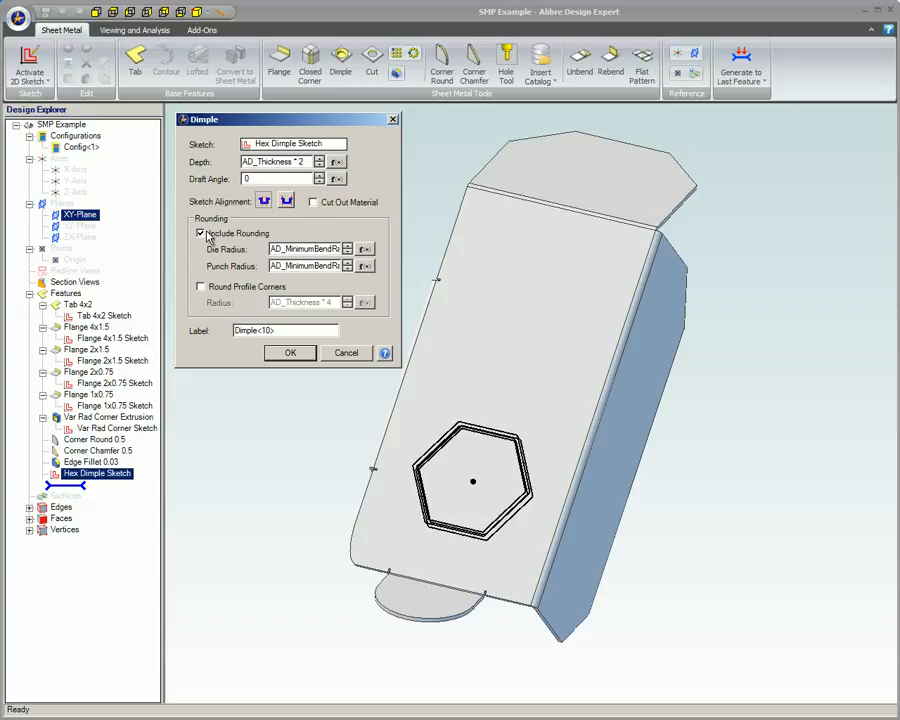
{"action": "left_click", "coordinate": [200, 232]}
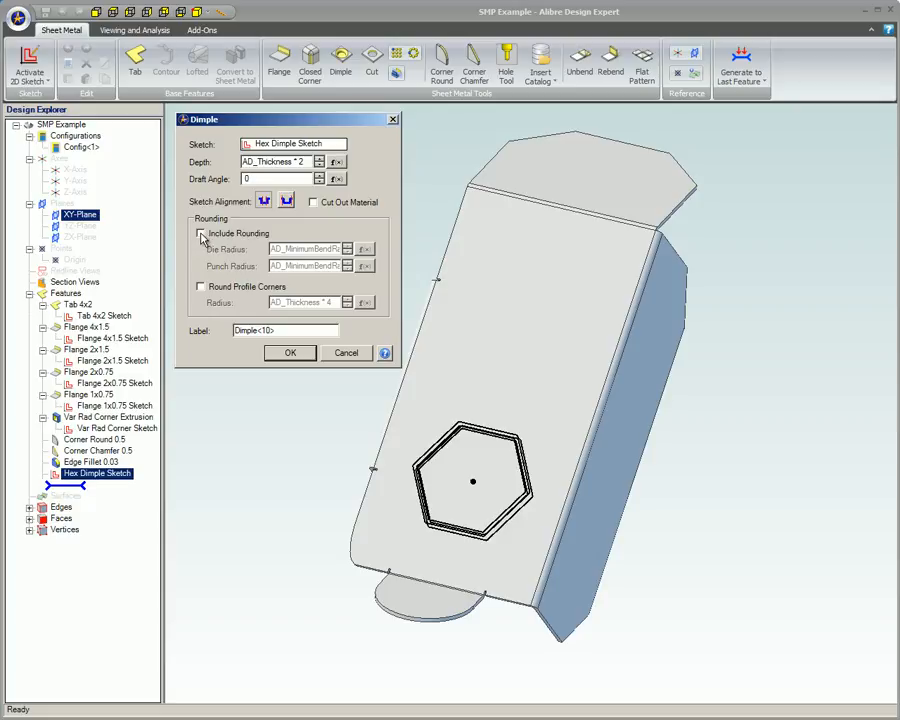
{"action": "left_click", "coordinate": [200, 232]}
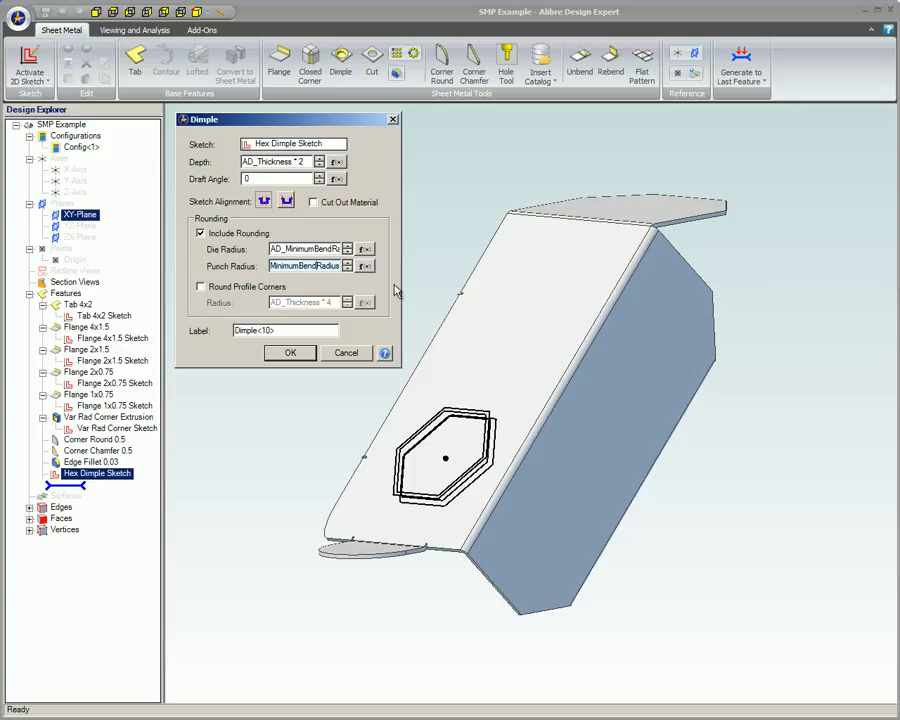
{"action": "mouse_move", "coordinate": [392, 290]}
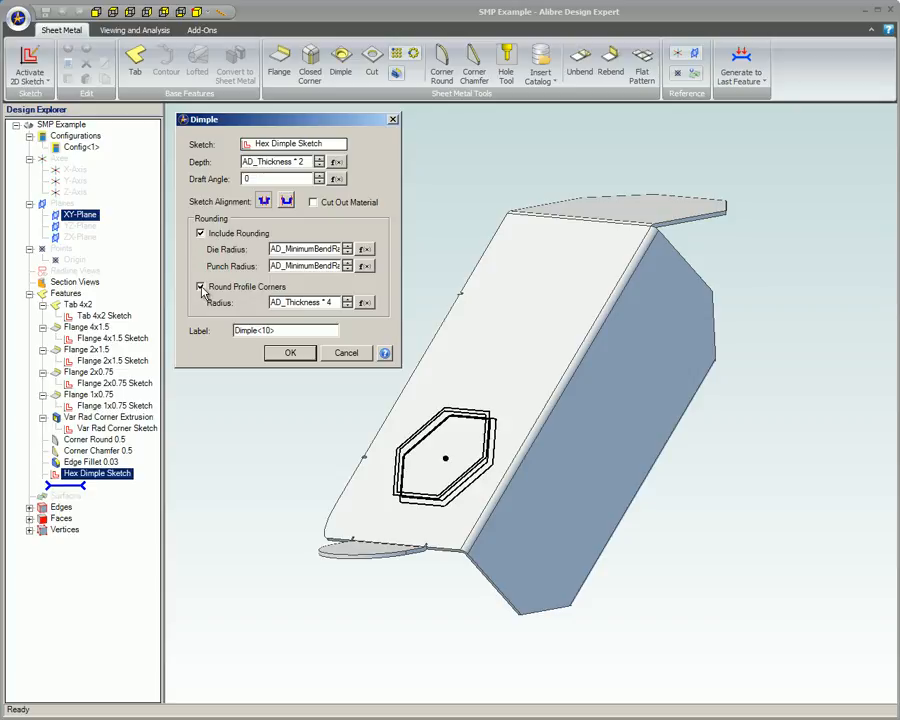
Create Dimple<1> with Round Profile Corners enabled and inspect its other side
{"action": "left_click", "coordinate": [200, 288]}
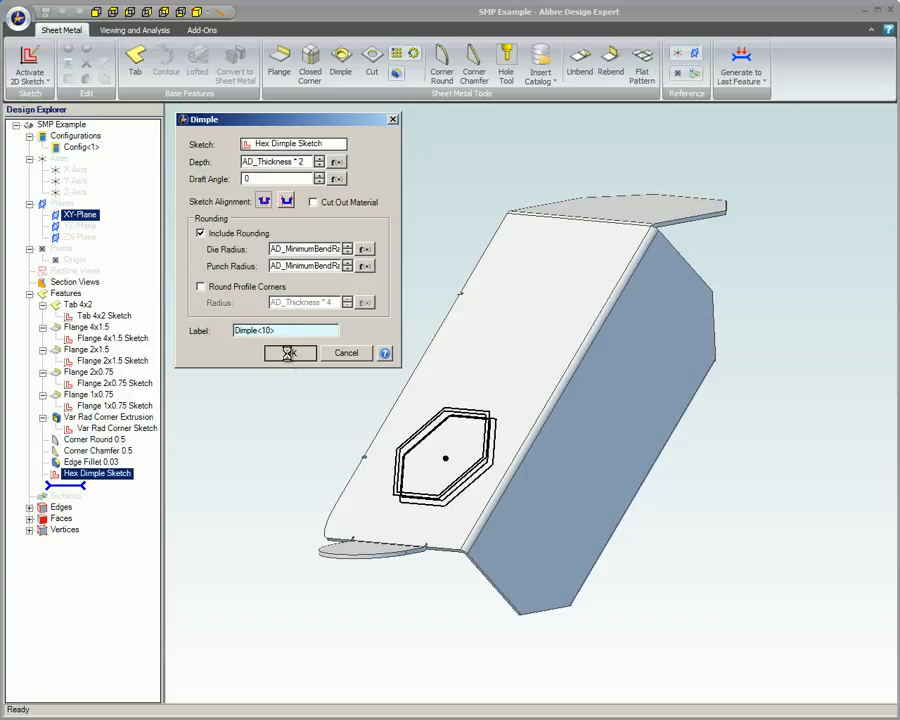
{"action": "left_click", "coordinate": [288, 352]}
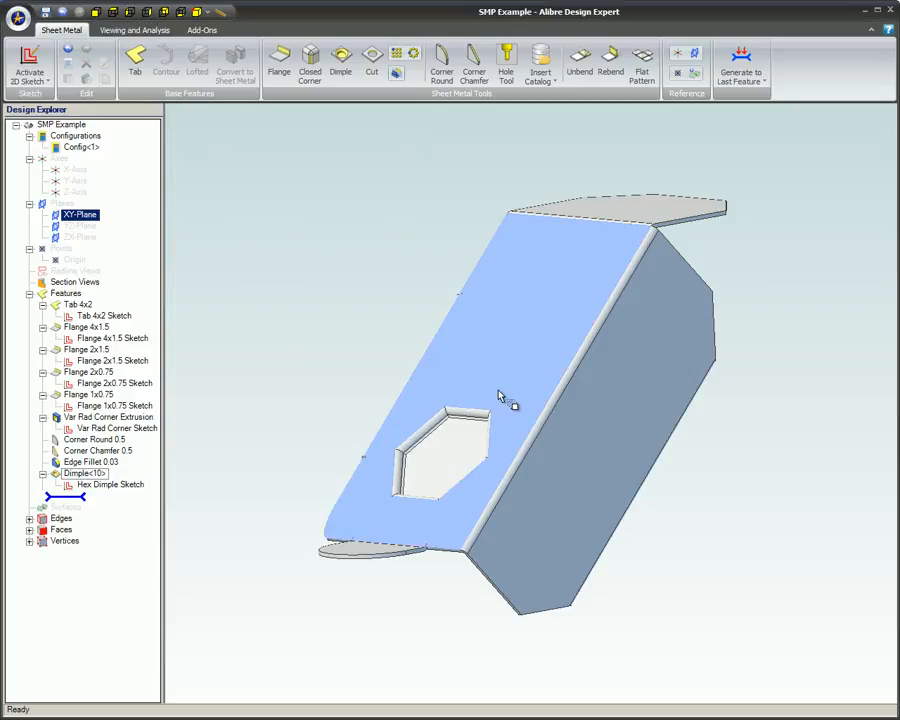
{"action": "left_click_drag", "start_coordinate": [500, 396], "coordinate": [544, 344]}
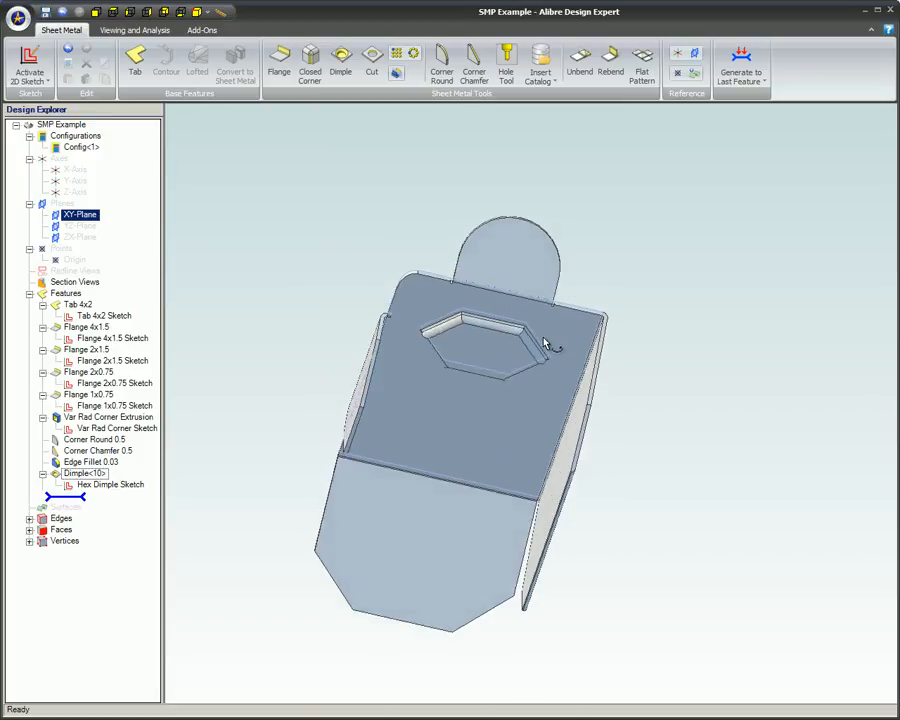